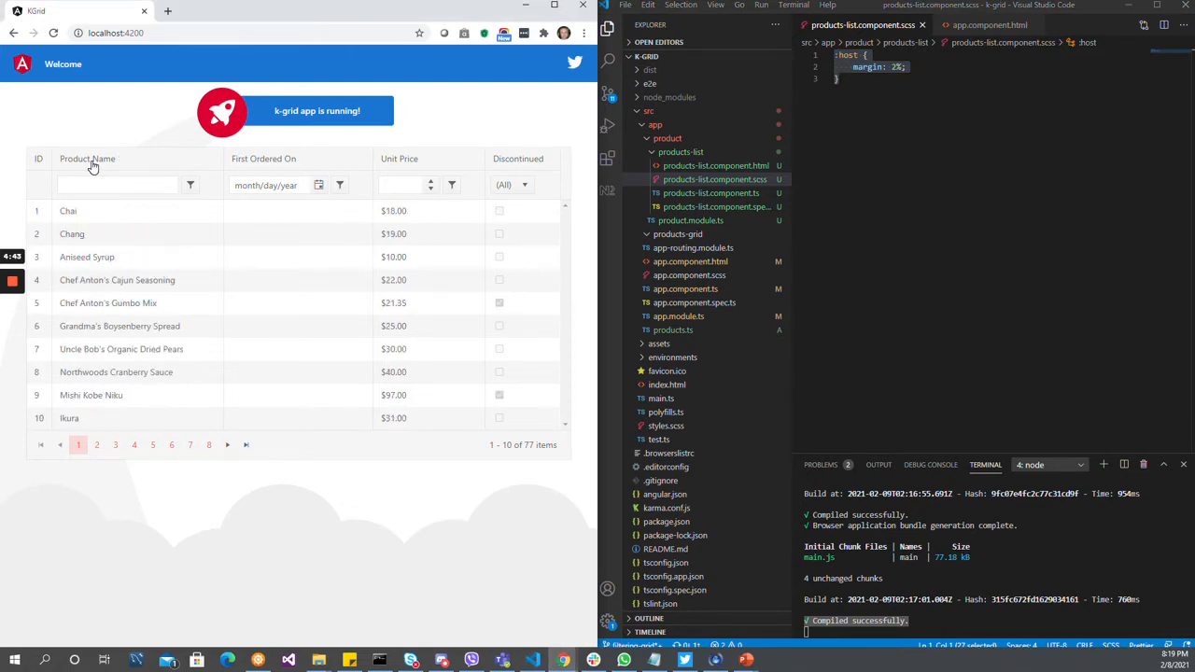
Sort products by Unit Price, jump to the last page, then show page 2 (items 11–20 of 77).
{"action": "left_click", "coordinate": [399, 158]}
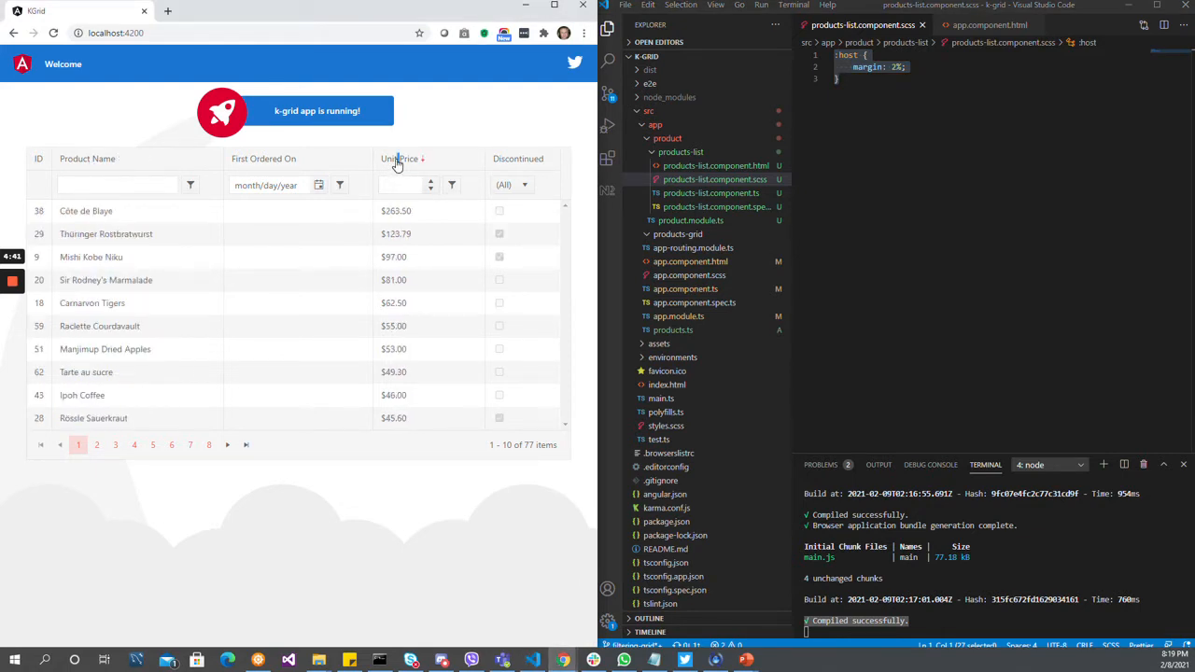
{"action": "left_click", "coordinate": [209, 375]}
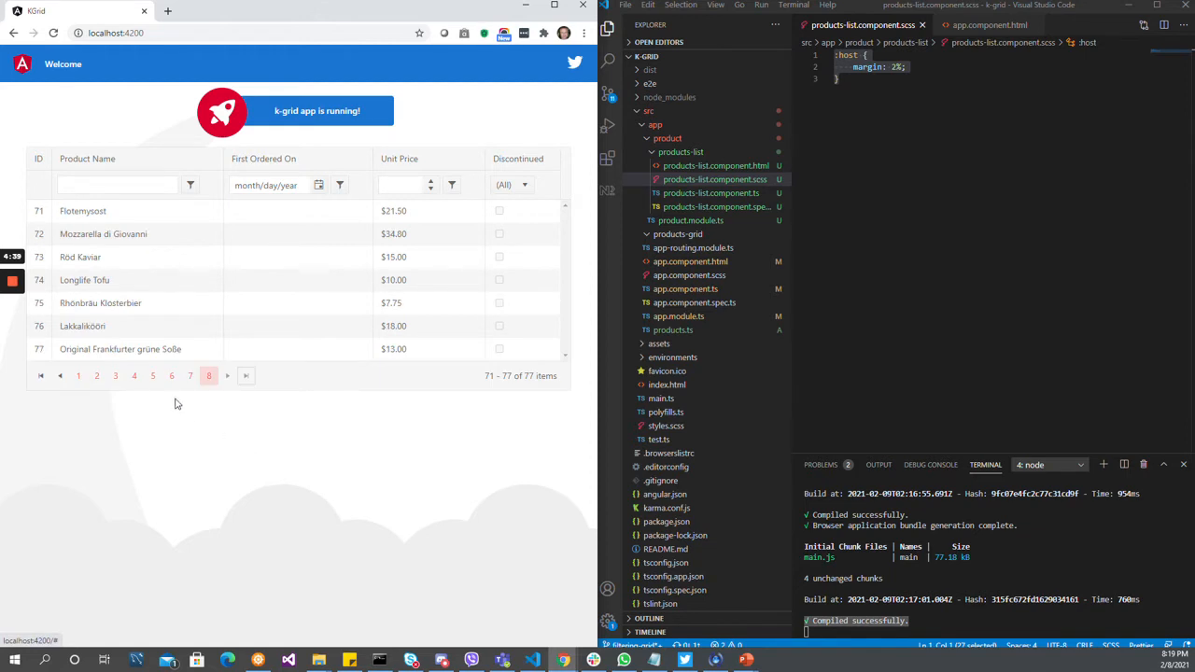
{"action": "left_click", "coordinate": [97, 444]}
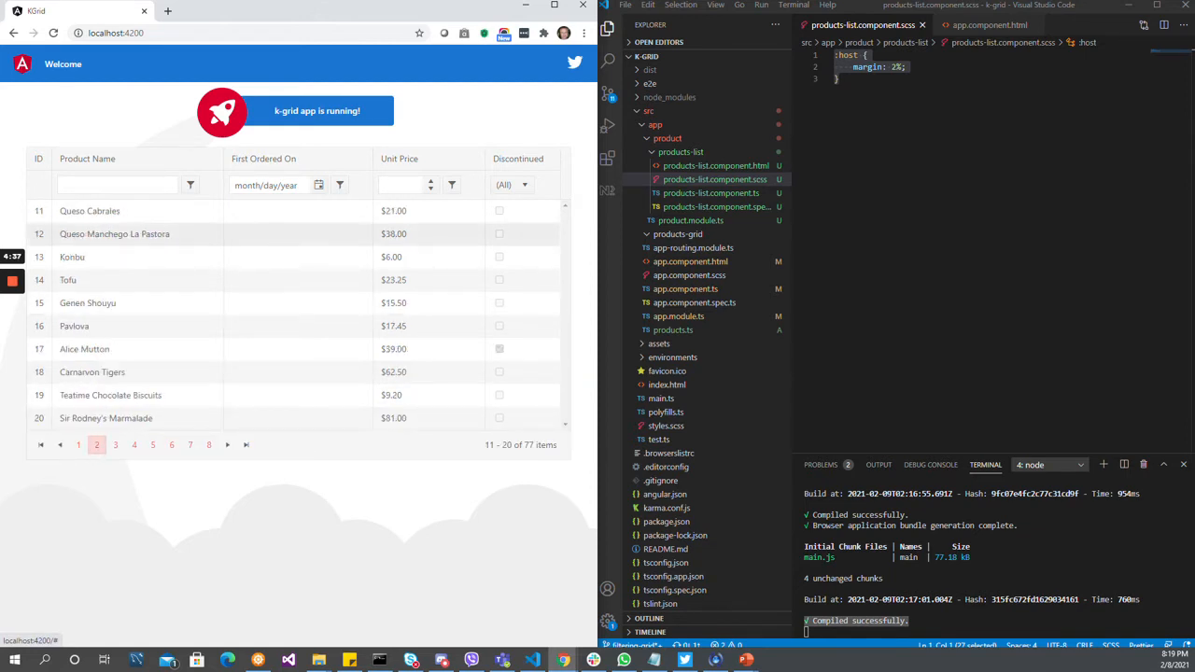
Filter Product Name by 'mix' and Unit Price greater than 20.00, leaving Chef Anton's Gumbo Mix.
{"action": "type", "text": "mix"}
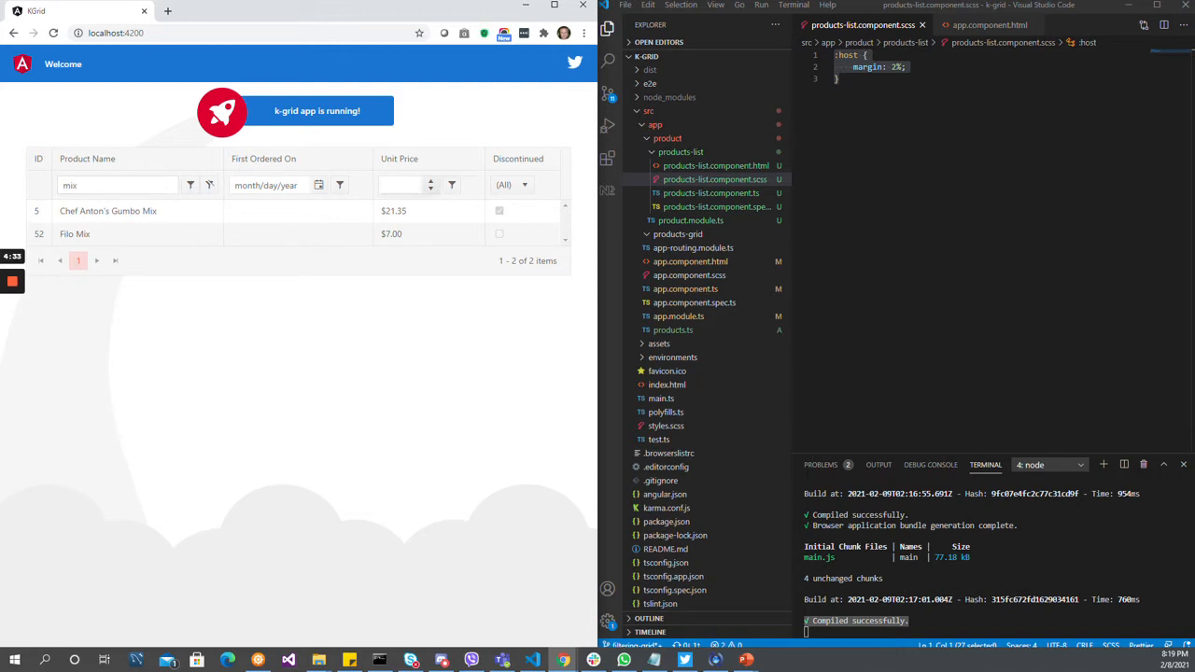
{"action": "left_click", "coordinate": [452, 185]}
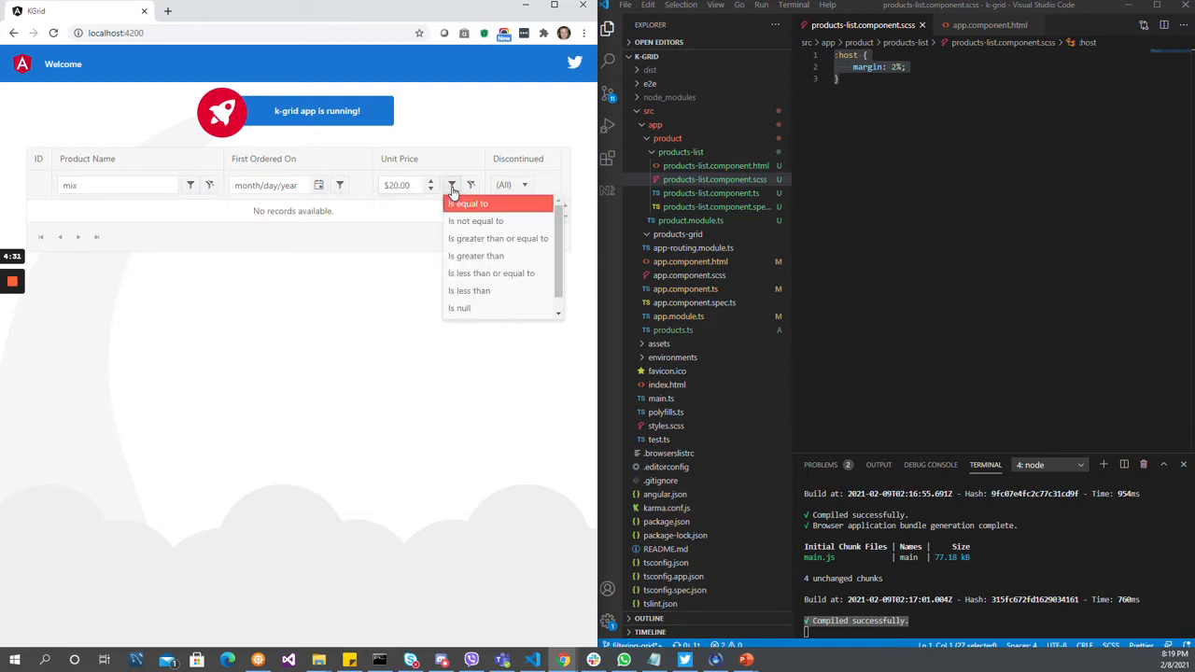
{"action": "left_click", "coordinate": [469, 204]}
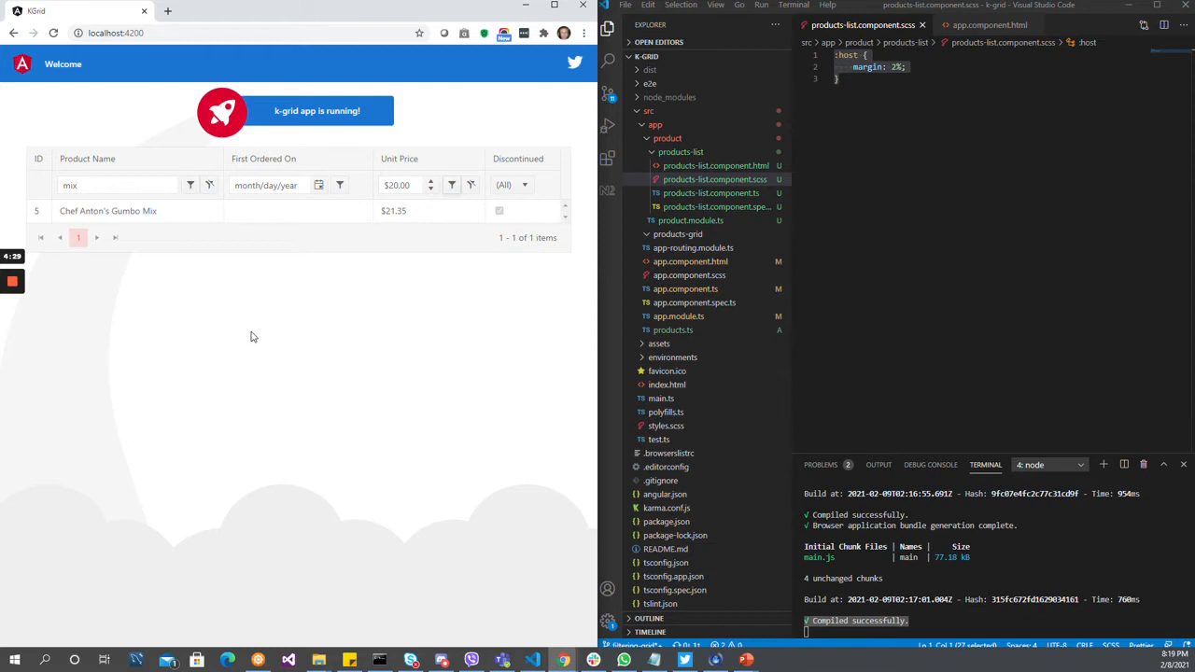
{"action": "mouse_move", "coordinate": [239, 355]}
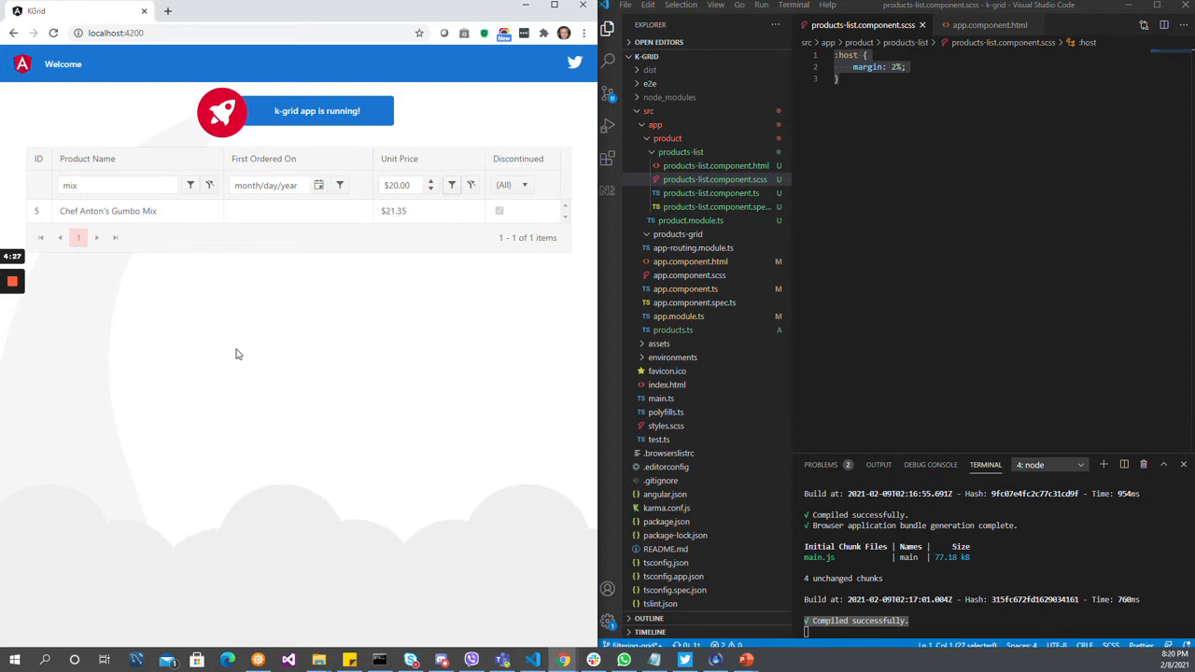